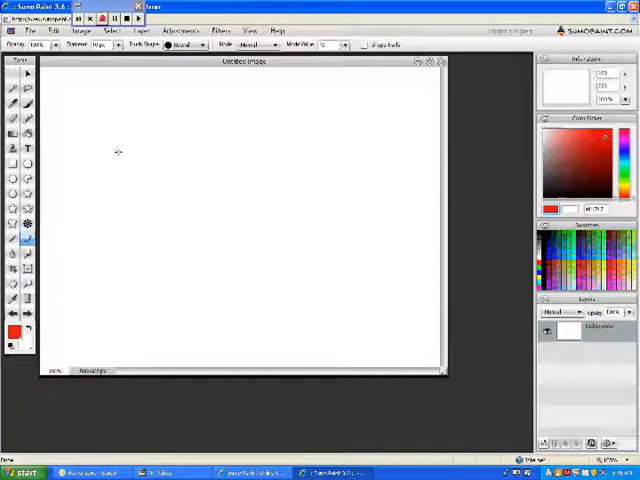
mouse_move(28, 148)
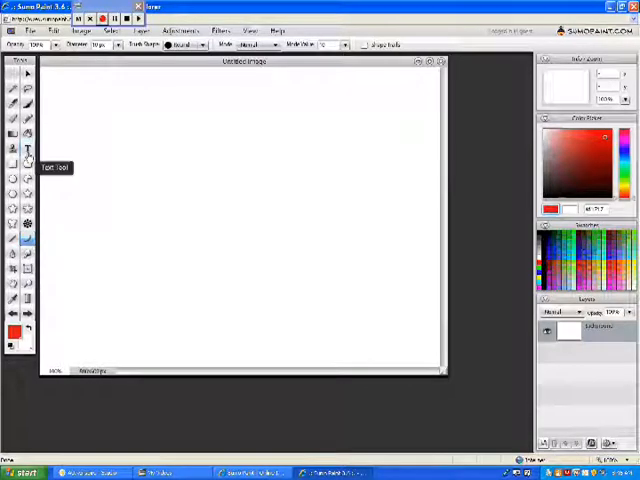
Place a text box near the canvas top left and type 'Sumopaint' with the Text tool.
left_click(28, 148)
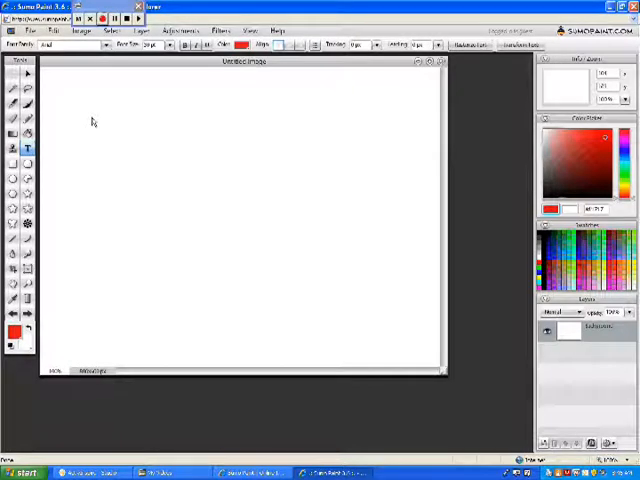
left_click_drag(92, 122, 144, 166)
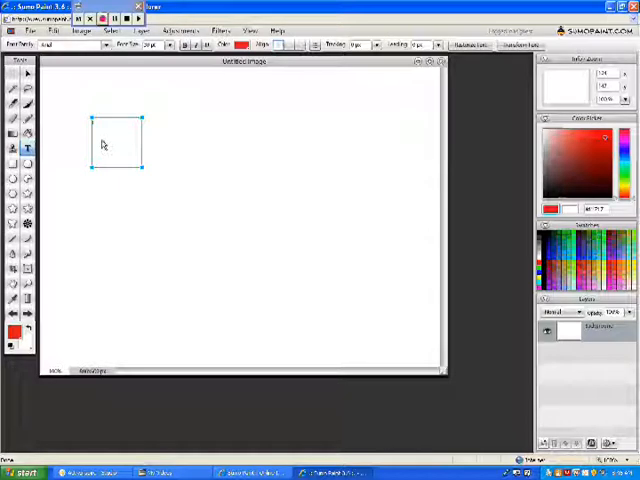
type("Sumop")
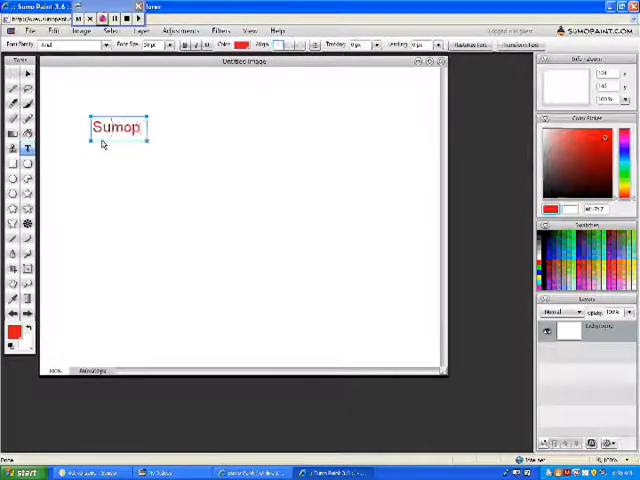
type("aint")
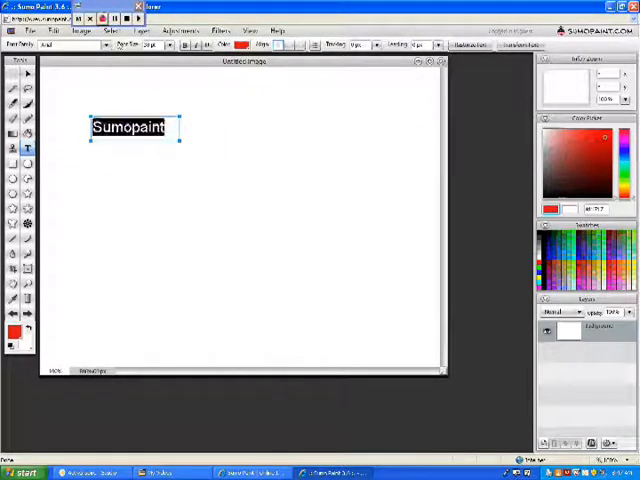
Scroll through the font list and give 'Sumopaint' a different font.
left_click(44, 44)
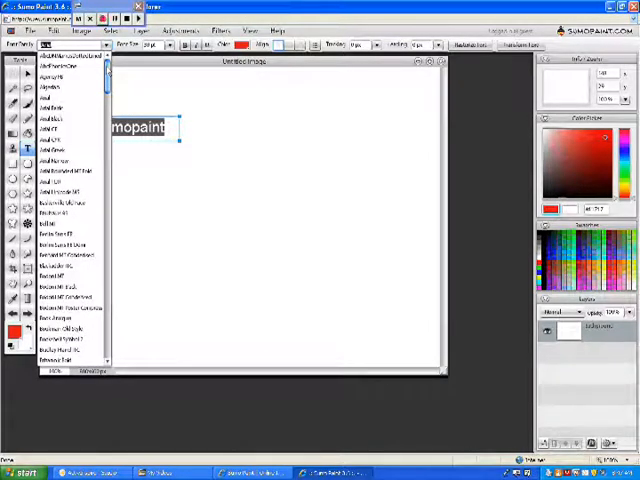
scroll("down", 3)
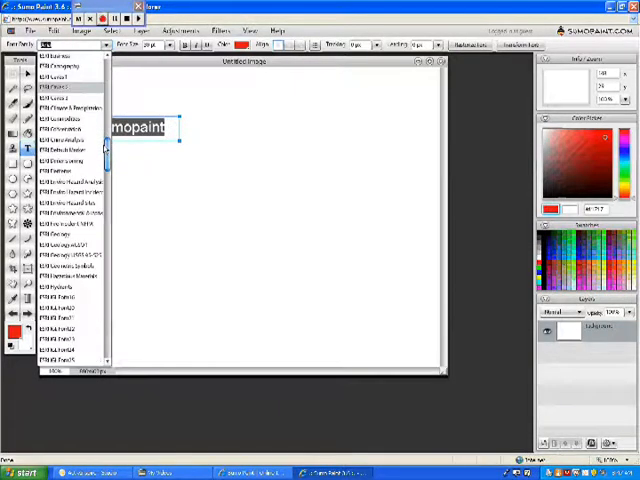
scroll("down", 3)
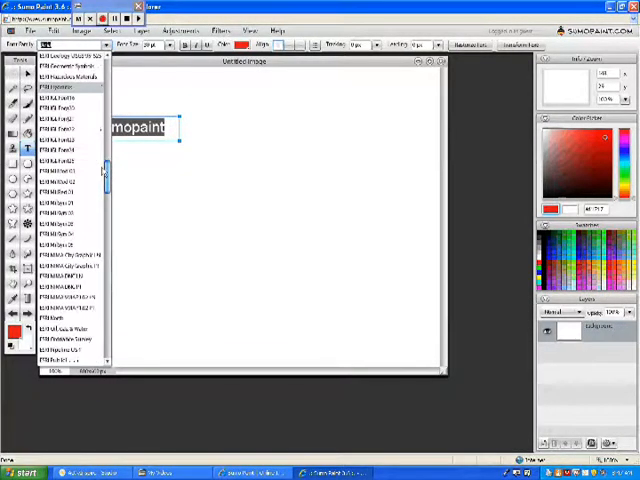
scroll("down", 3)
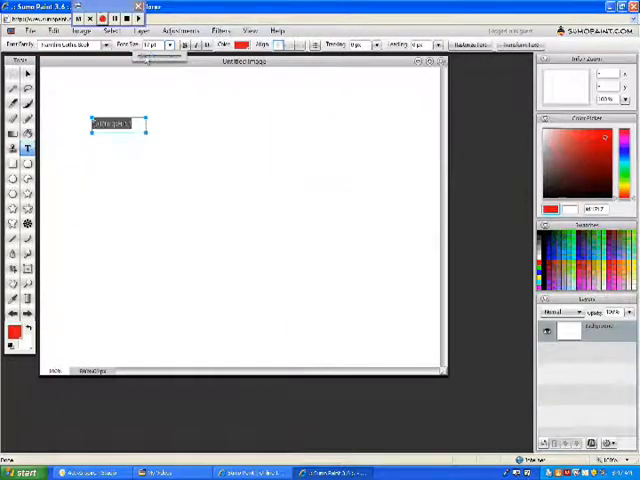
Retype 'Sumopaint', enlarge its font size and make it italic.
type("Sumopaint")
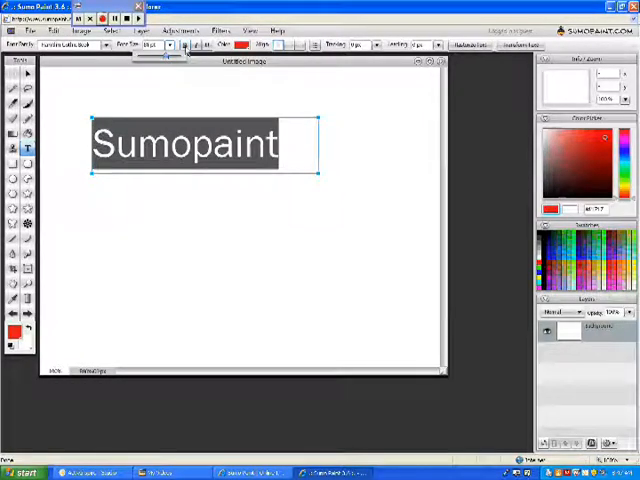
left_click(196, 44)
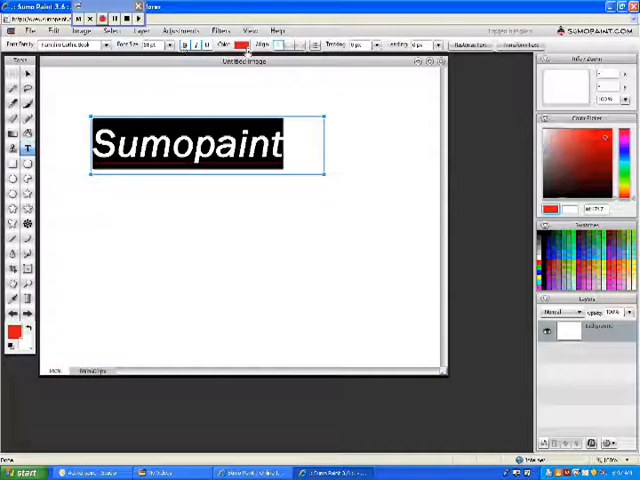
left_click(244, 44)
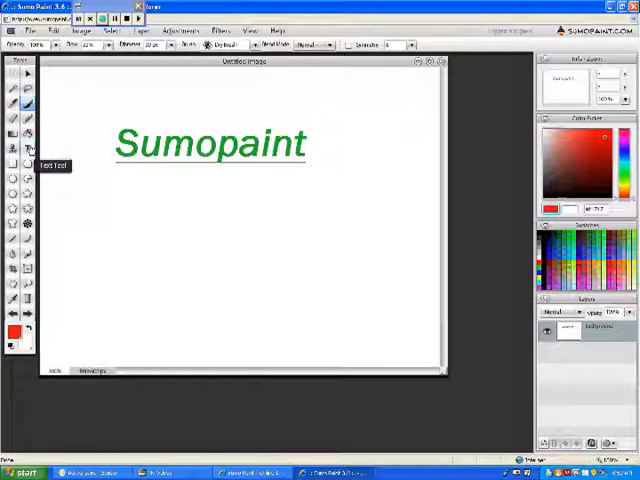
mouse_move(28, 116)
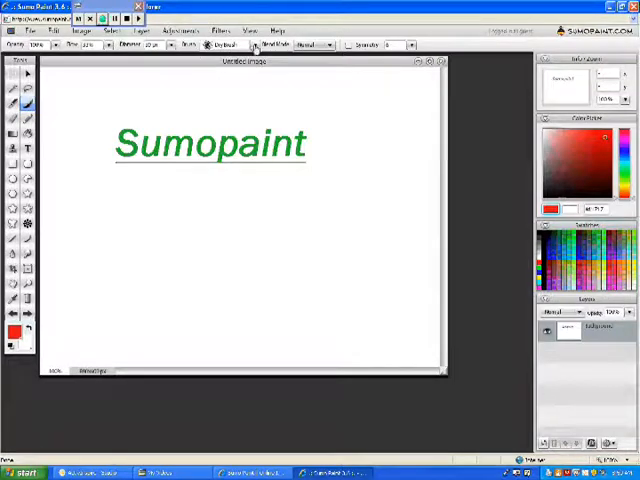
Switch to the Brush tool so its brush shape presets become available.
left_click(160, 44)
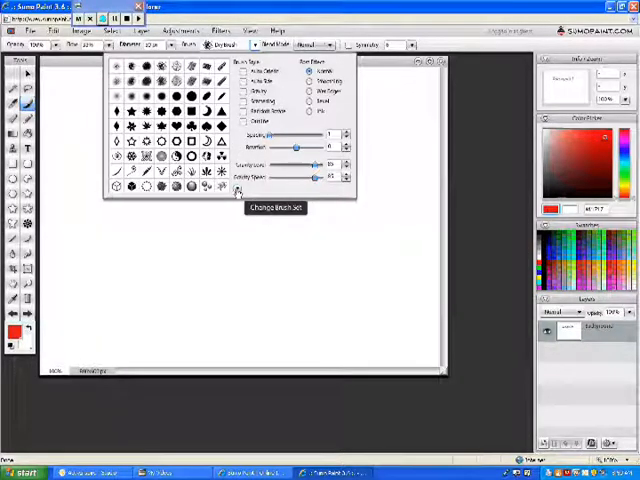
Load the Alphabet brush collection and stamp a large red 3D letter M.
left_click(238, 192)
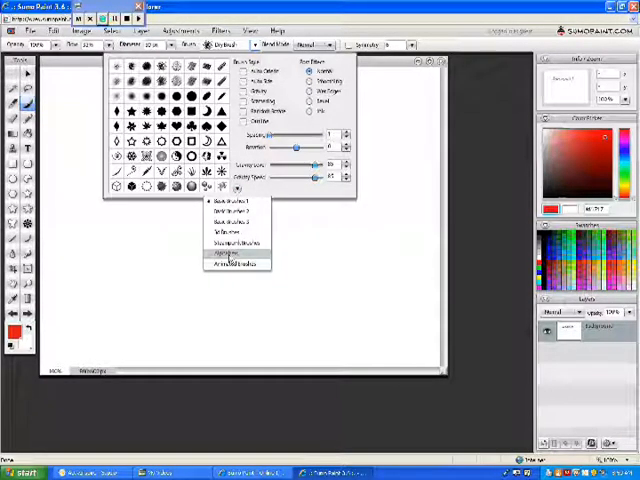
left_click(232, 254)
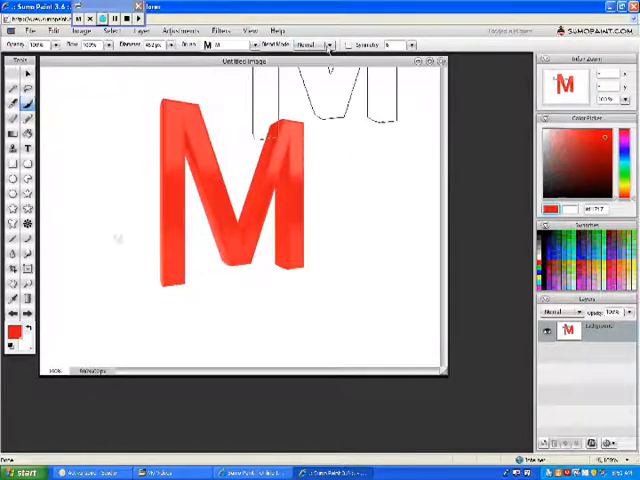
Expand the brush blend mode list beside the red 3D M.
left_click(318, 44)
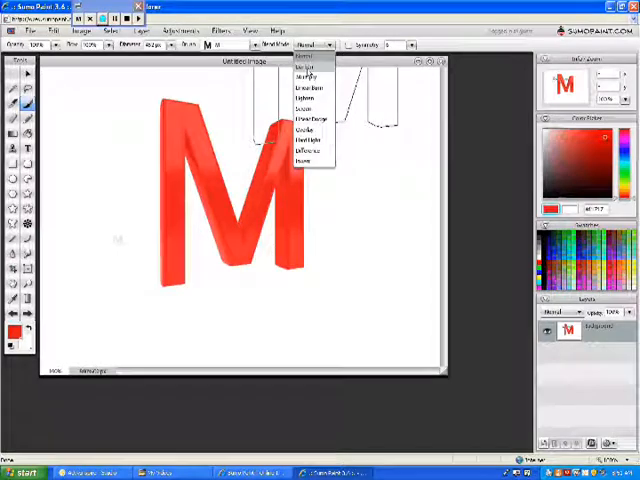